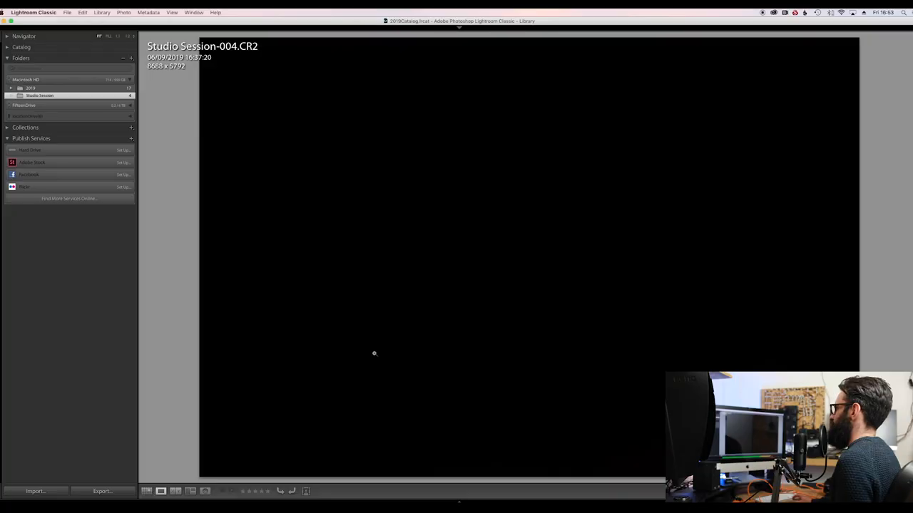
pyautogui.moveTo(169, 246)
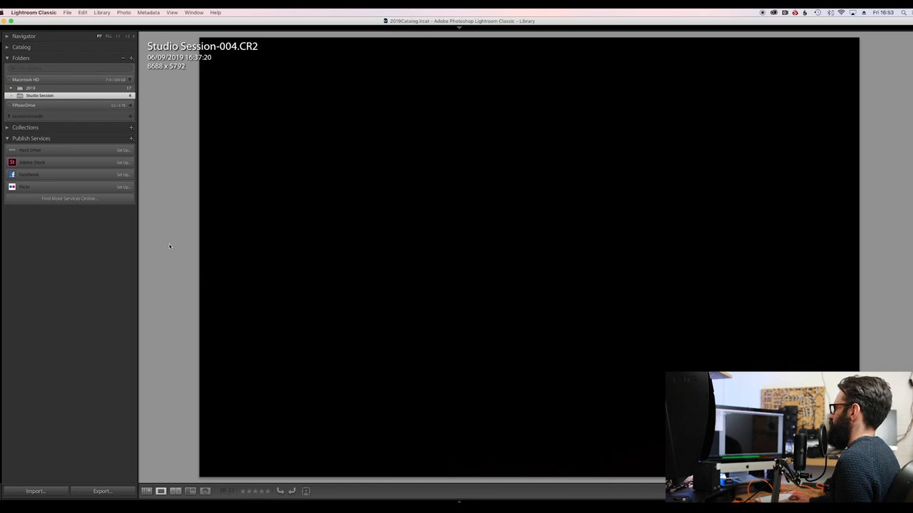
# Start a new tethered capture session from the File menu's Tethered Capture commands
pyautogui.click(67, 12)
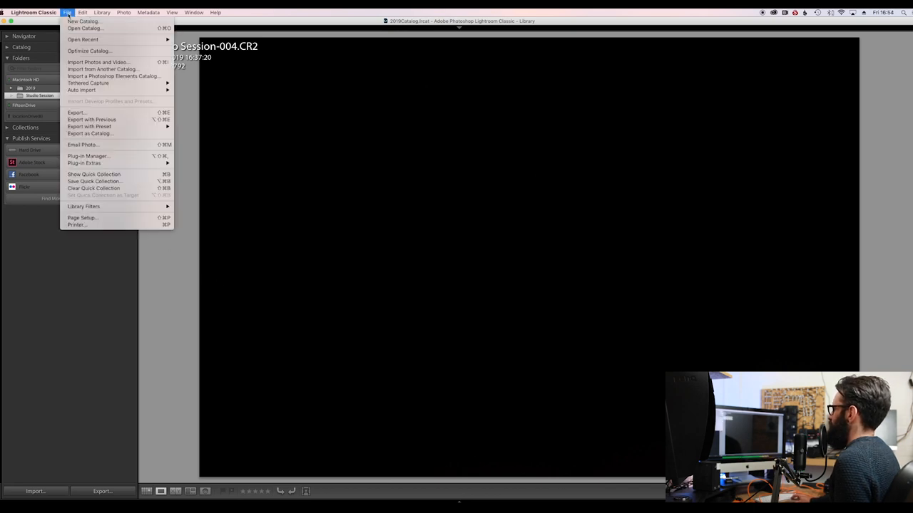
pyautogui.moveTo(88, 82)
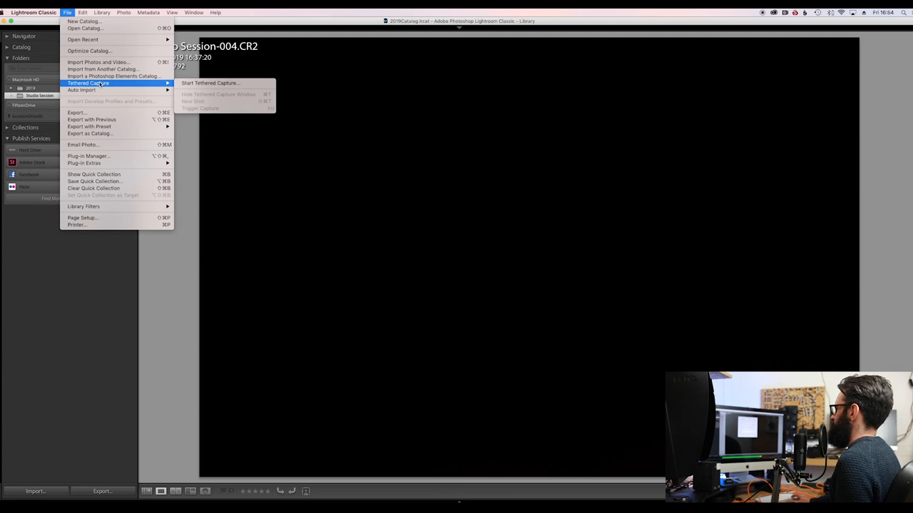
pyautogui.click(211, 82)
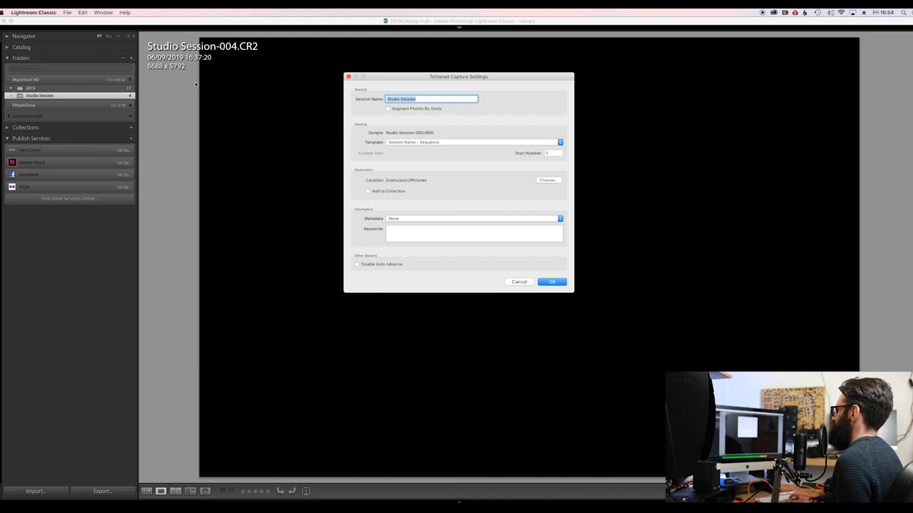
pyautogui.moveTo(165, 21)
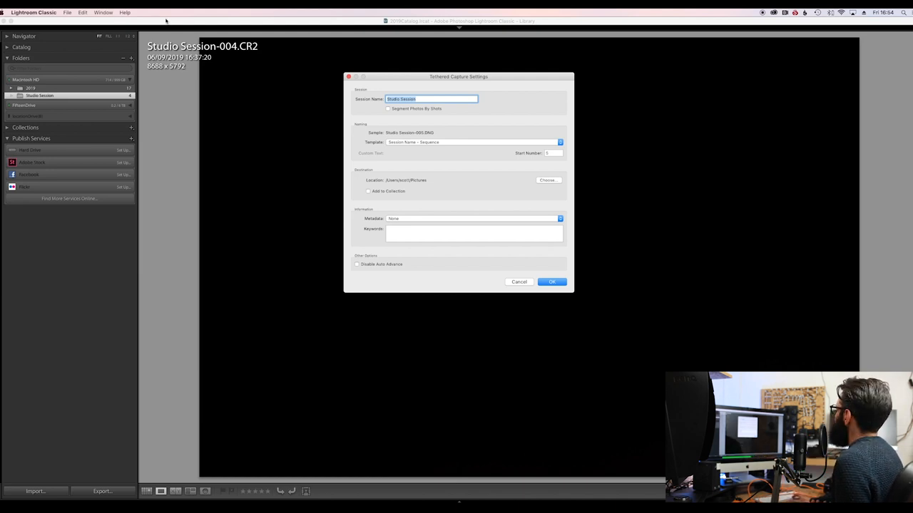
pyautogui.moveTo(399, 151)
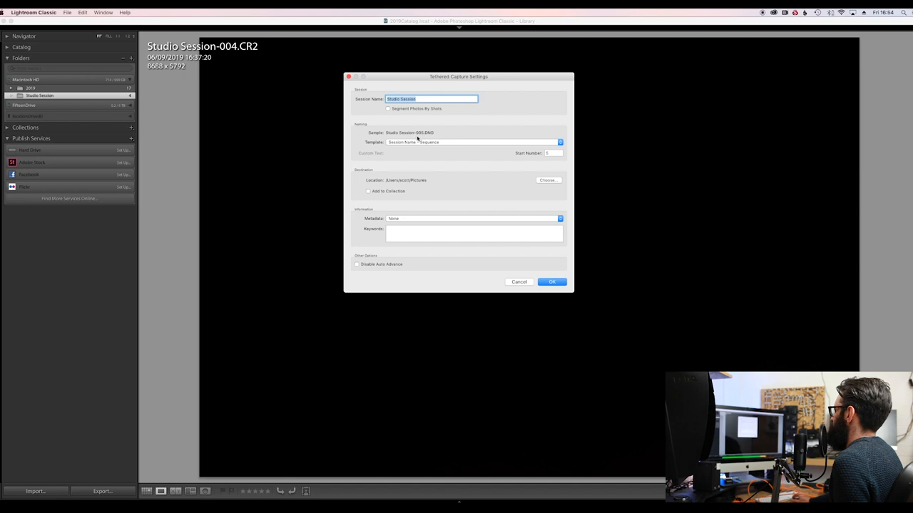
# Keep Session Name - Sequence file naming for Studio Session and leave the metadata preset at None
pyautogui.click(559, 143)
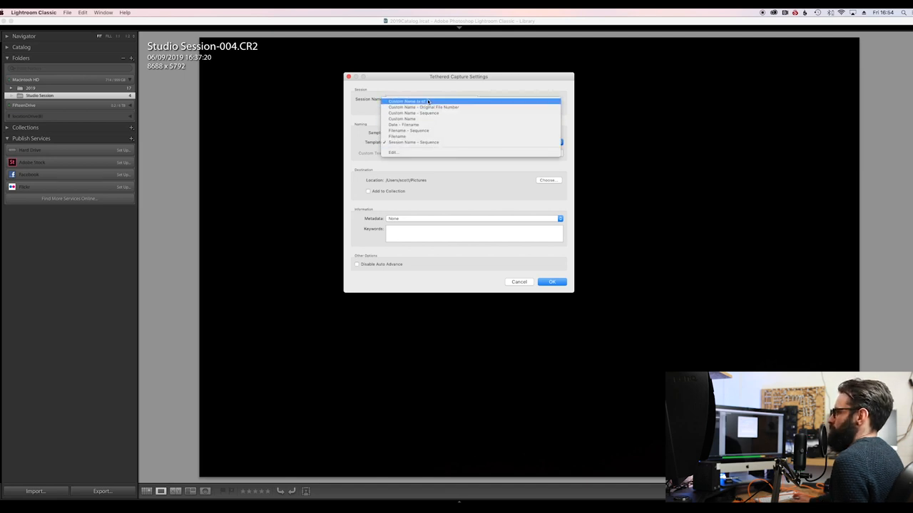
pyautogui.click(413, 143)
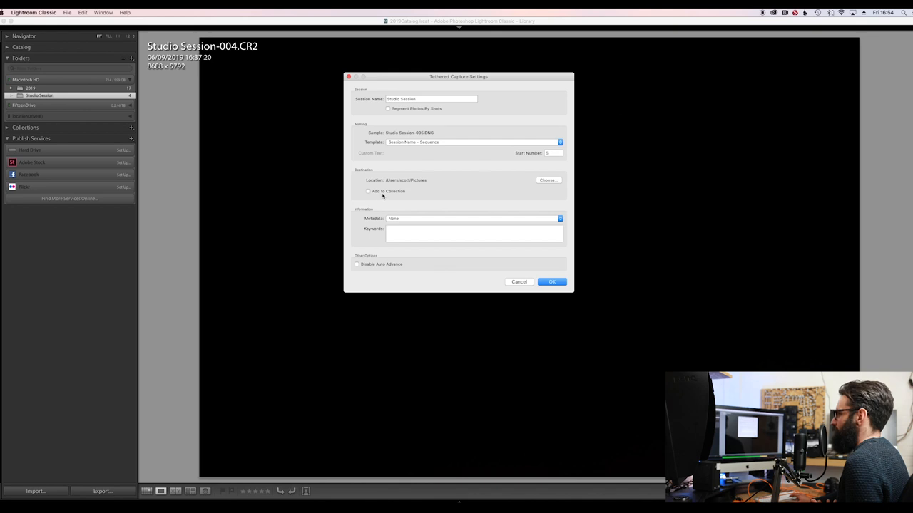
pyautogui.moveTo(382, 193)
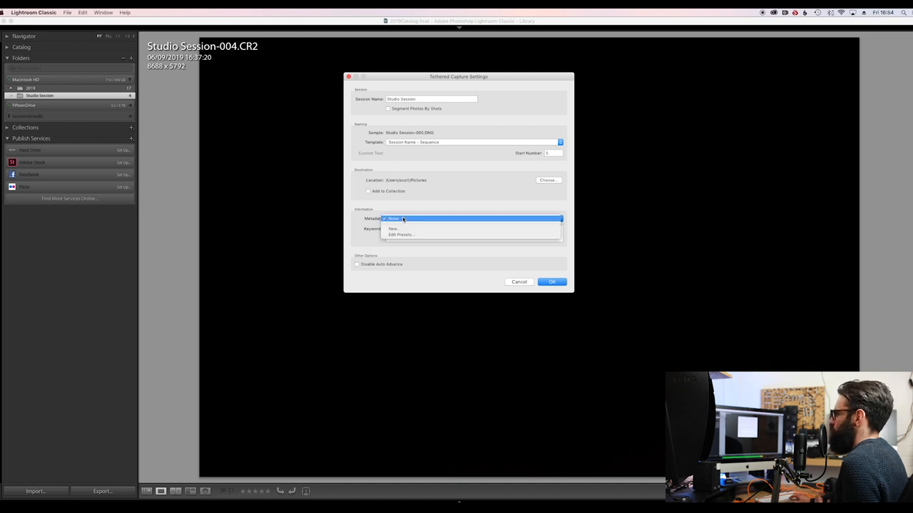
pyautogui.click(394, 218)
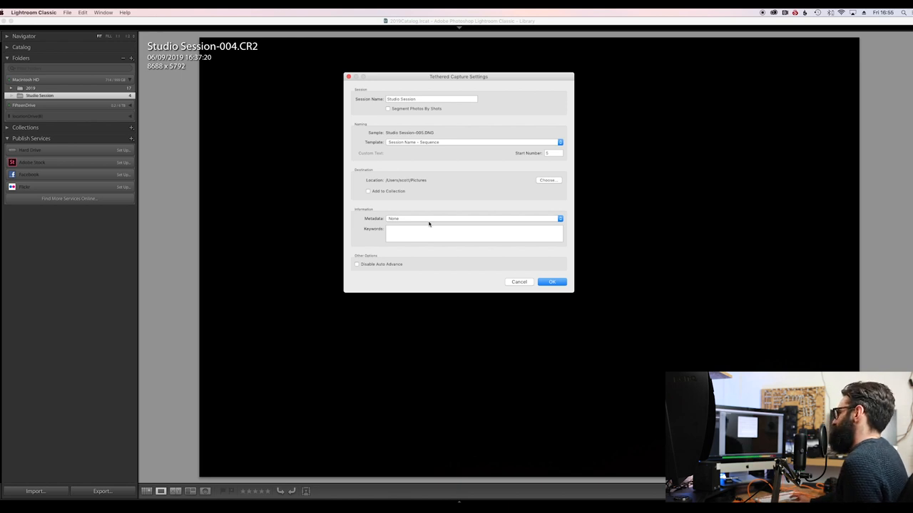
pyautogui.moveTo(372, 269)
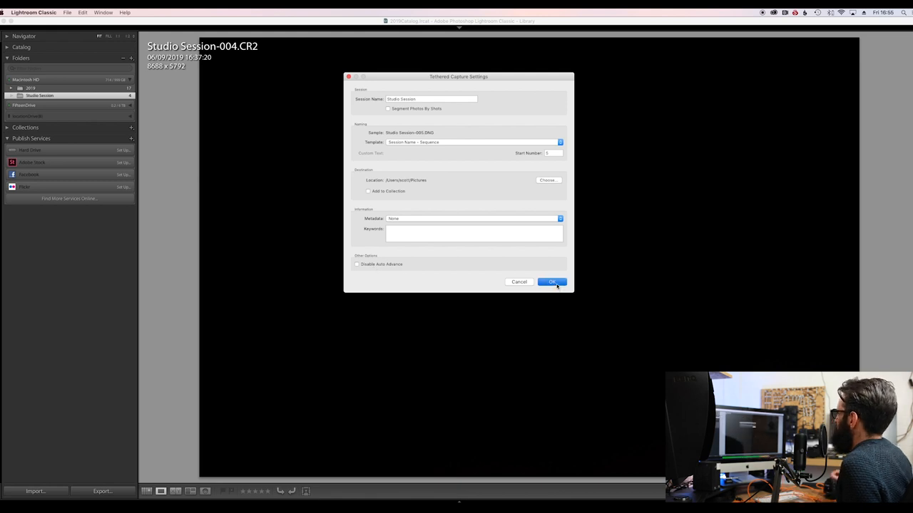
# Confirm the settings so the capture bar connects to the Canon EOS 5DS
pyautogui.click(552, 282)
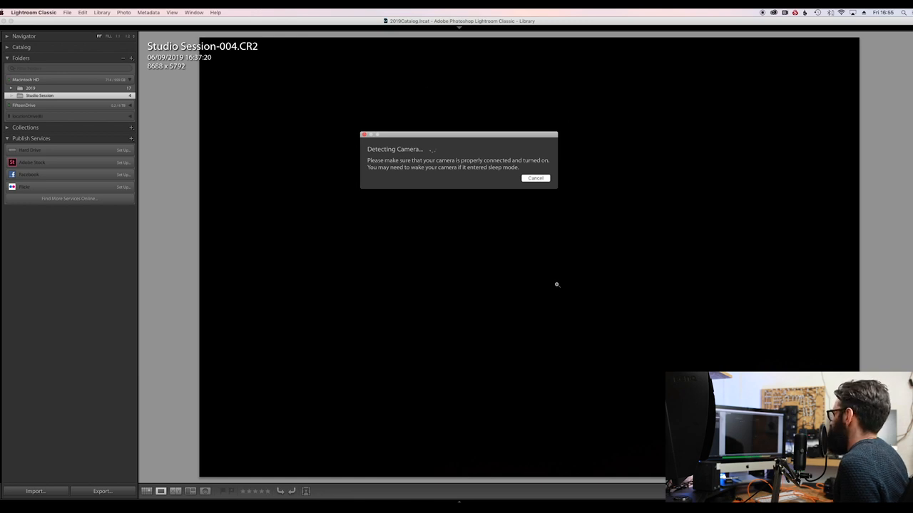
pyautogui.click(536, 177)
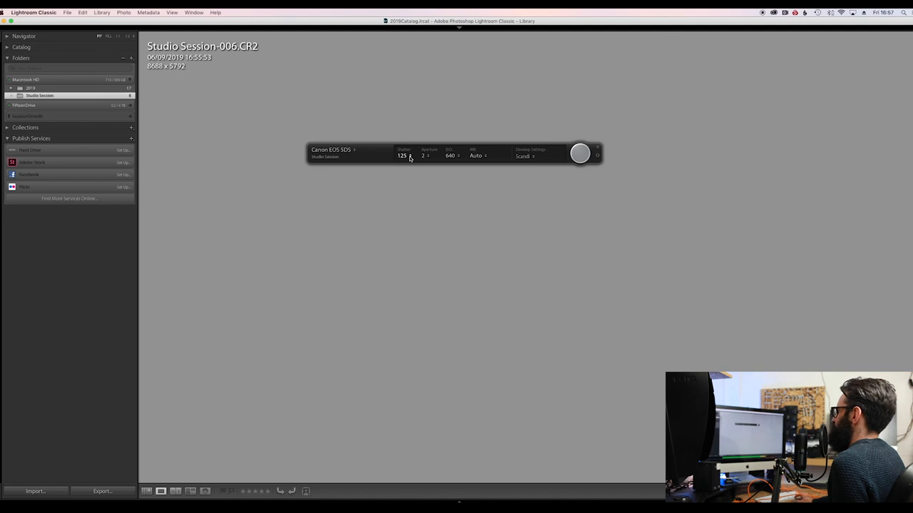
# Set the camera to shutter speed 125 and ISO 1000 from the tether bar
pyautogui.click(402, 155)
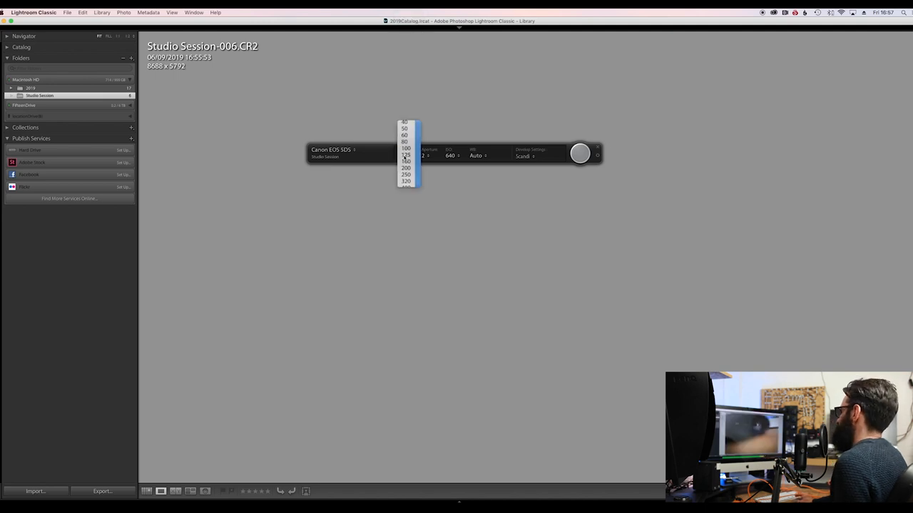
pyautogui.click(405, 154)
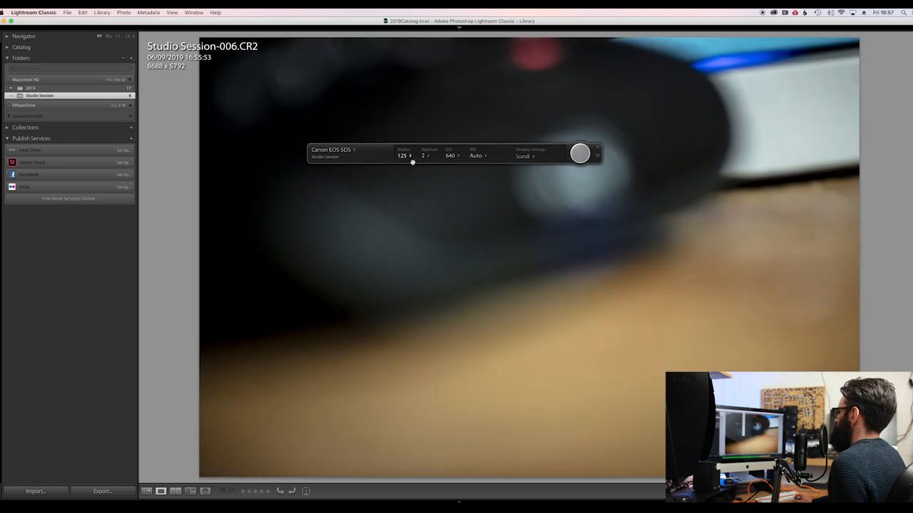
pyautogui.click(403, 155)
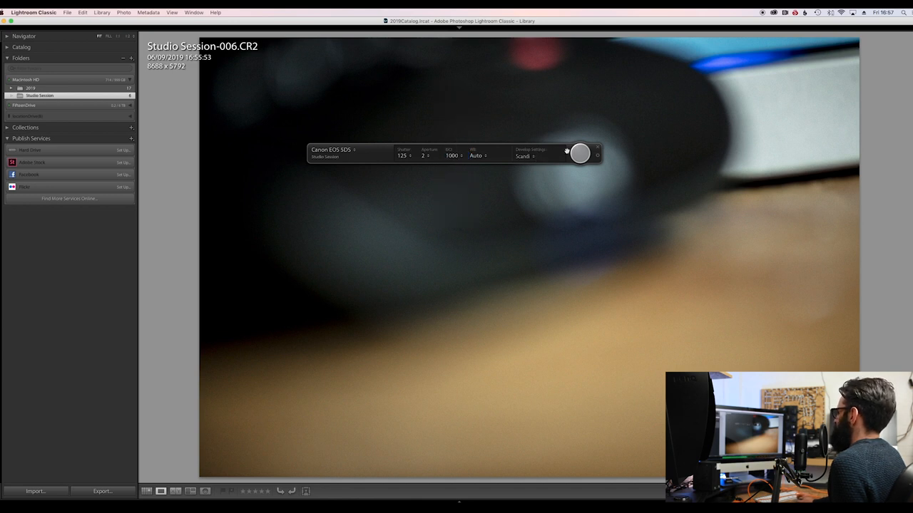
pyautogui.moveTo(545, 208)
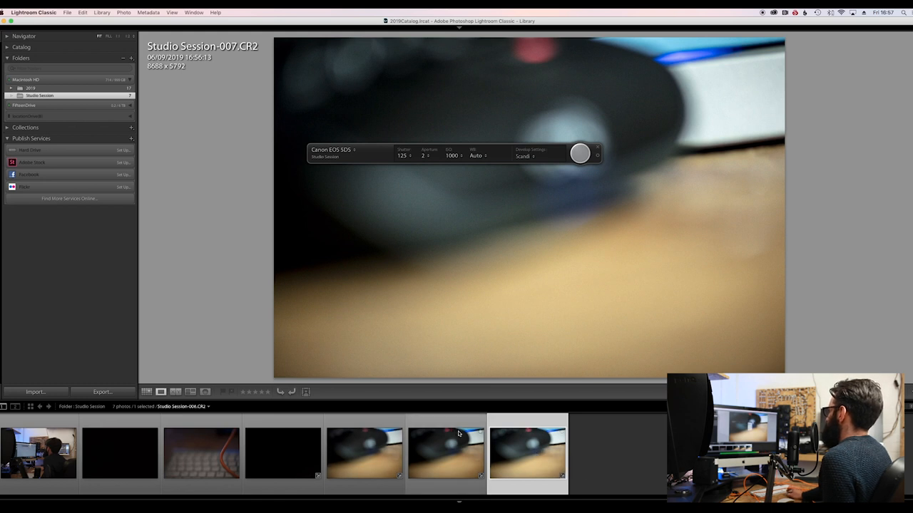
# Apply B&W High Contrast to incoming captures and shoot Studio Session-008 in black and white
pyautogui.click(524, 156)
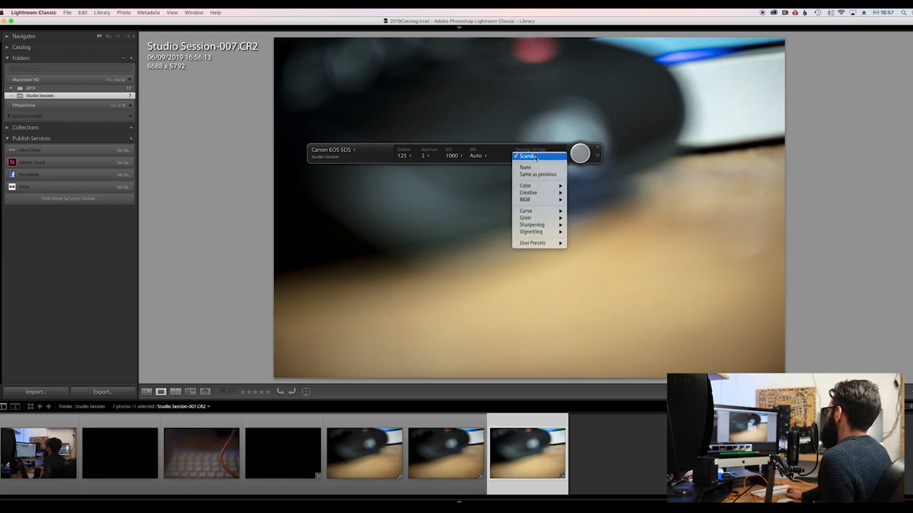
pyautogui.moveTo(528, 192)
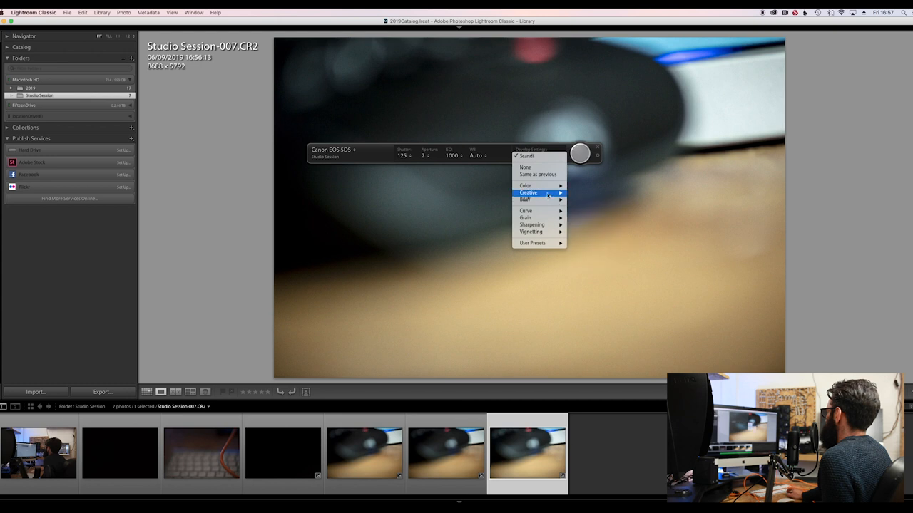
pyautogui.moveTo(539, 200)
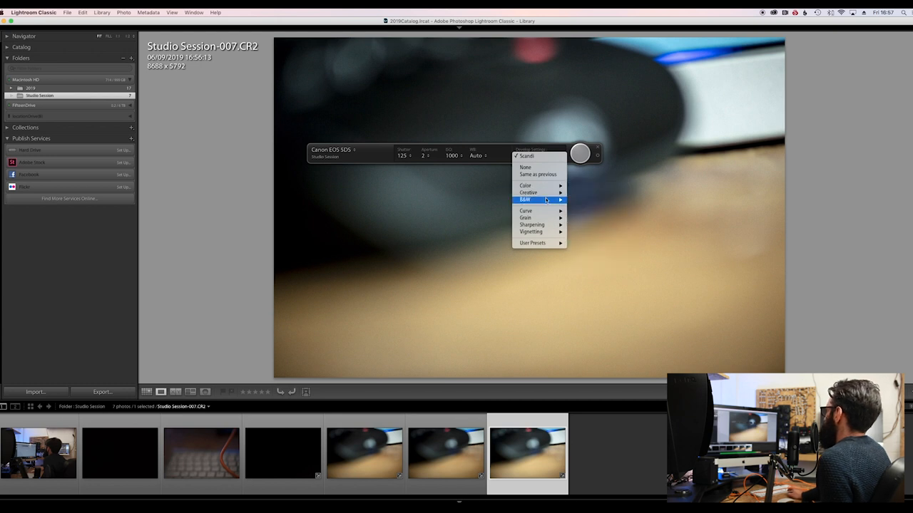
pyautogui.click(525, 199)
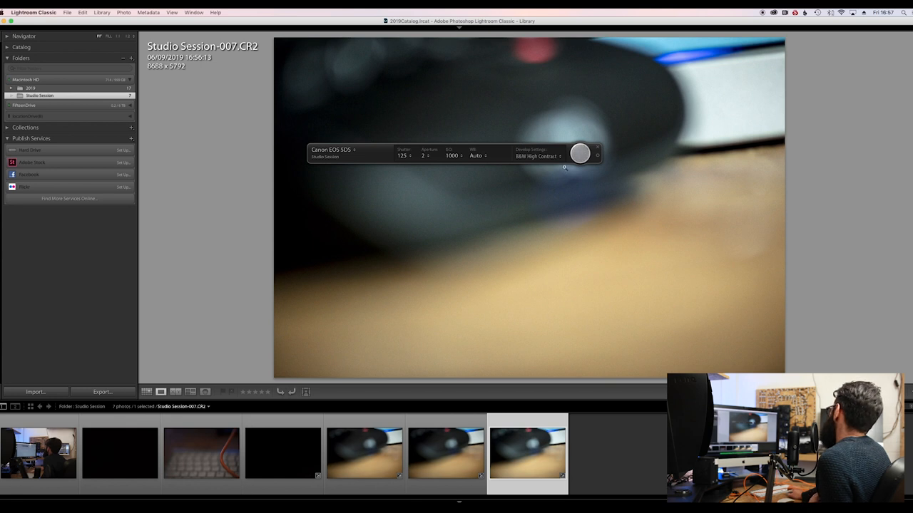
pyautogui.press('right')
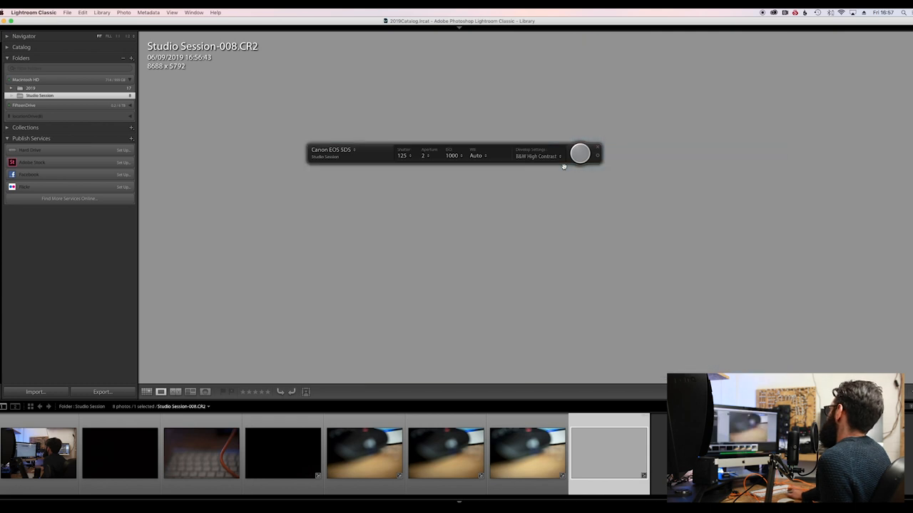
pyautogui.click(607, 453)
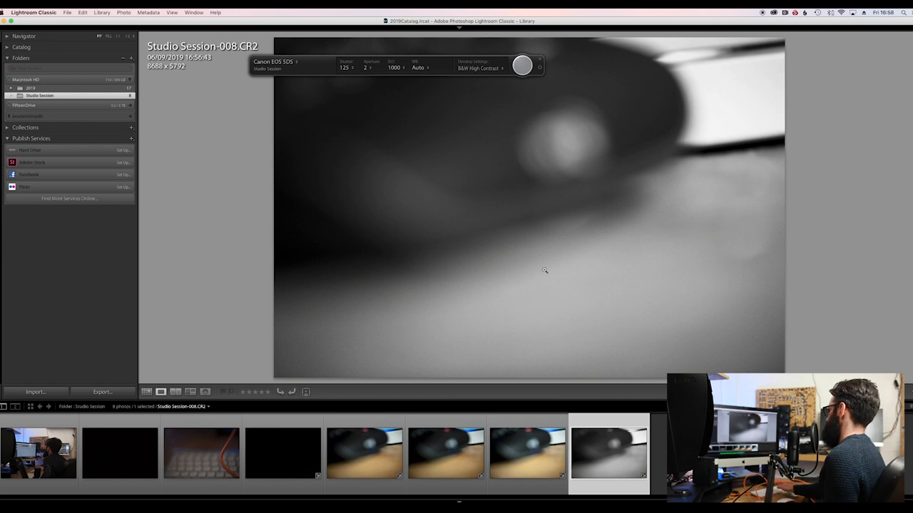
pyautogui.moveTo(599, 164)
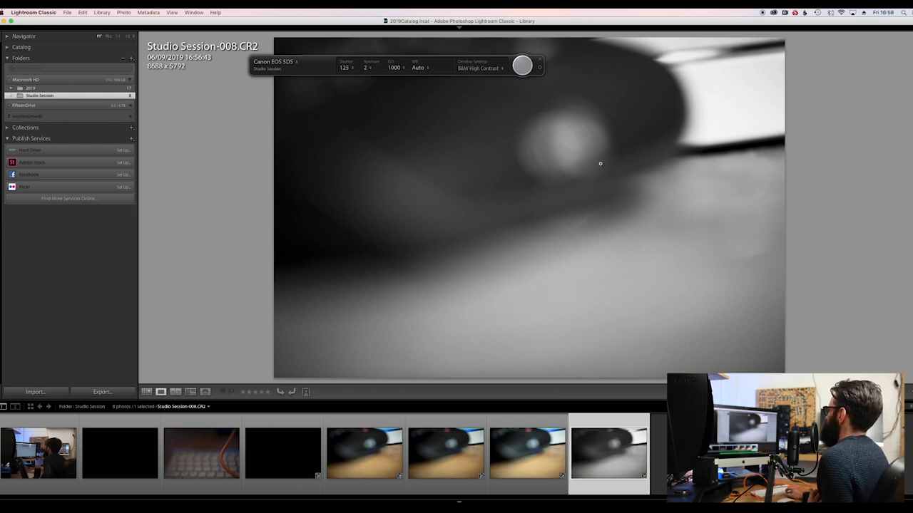
pyautogui.click(171, 12)
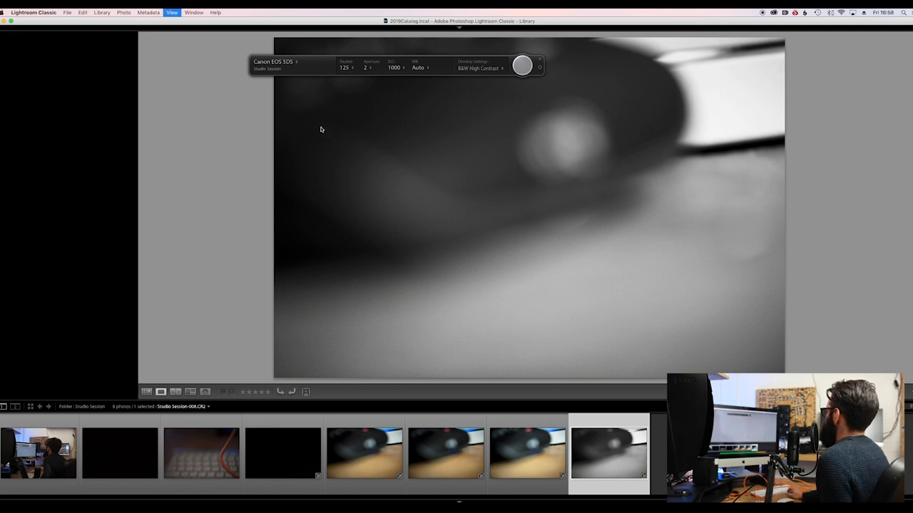
# Develop Studio Session-007, pushing Exposure and Presence to a bright, washed-out pastel look
pyautogui.click(102, 12)
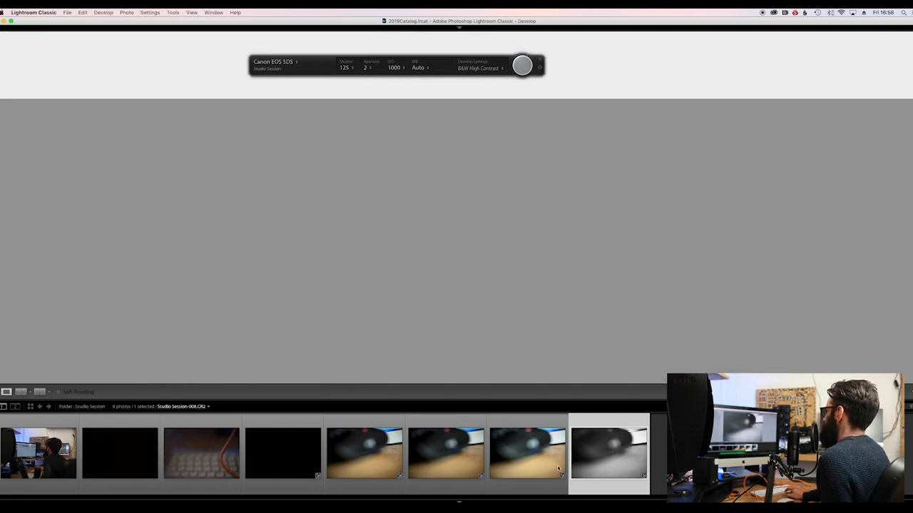
pyautogui.click(608, 453)
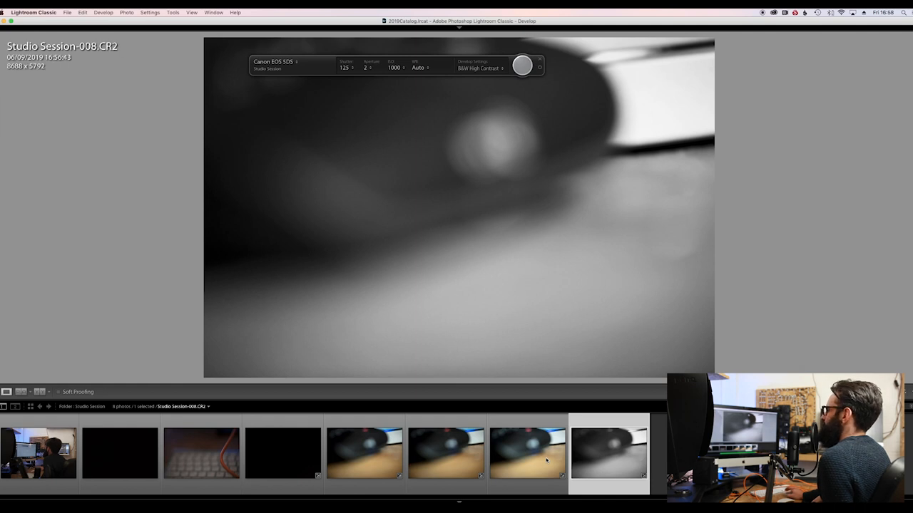
pyautogui.click(528, 453)
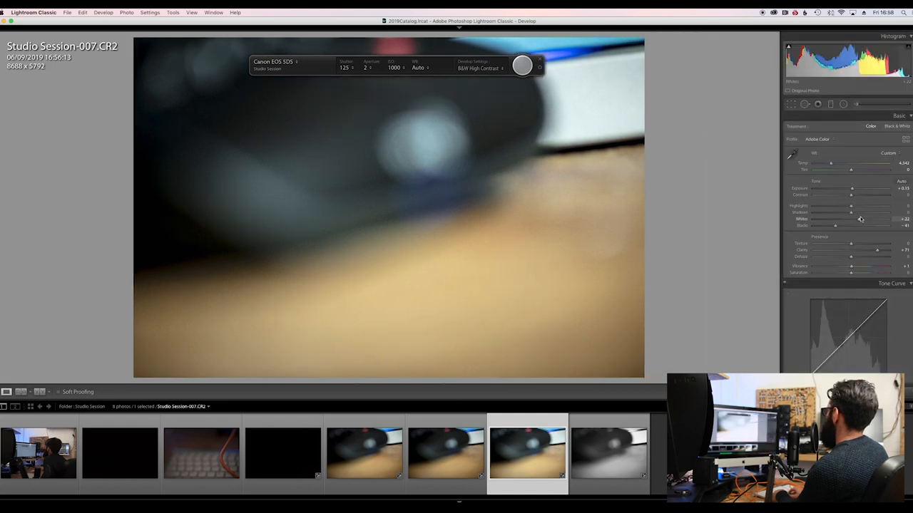
pyautogui.moveTo(852, 188); pyautogui.dragTo(876, 188)
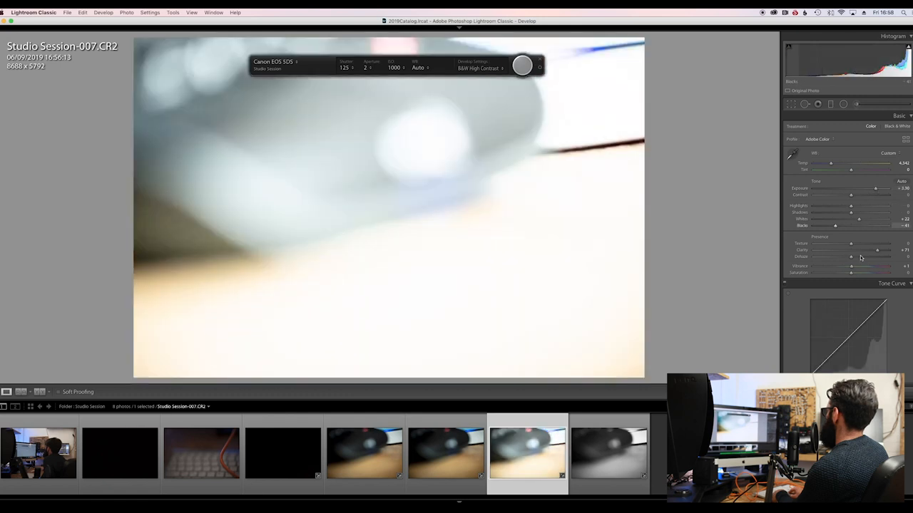
pyautogui.moveTo(850, 267); pyautogui.dragTo(882, 267)
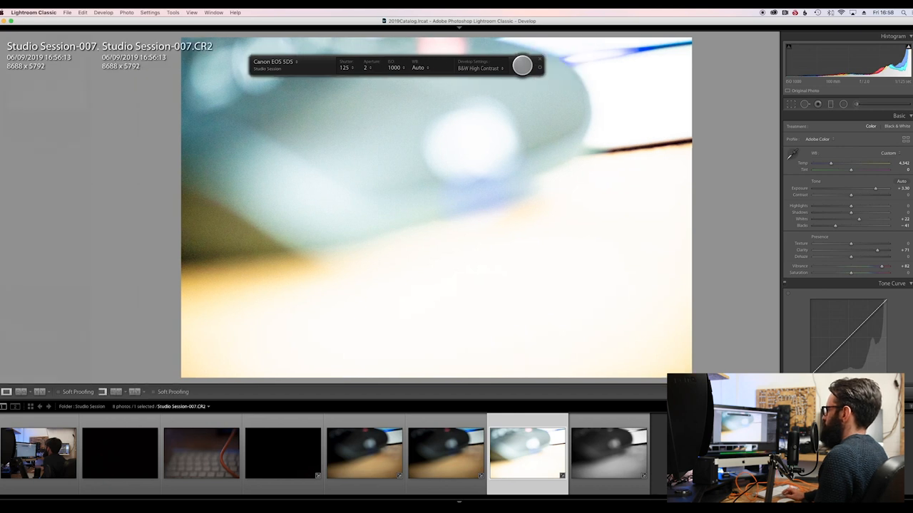
# Save Studio Session-007's current edits as a new develop preset named test
pyautogui.click(3, 214)
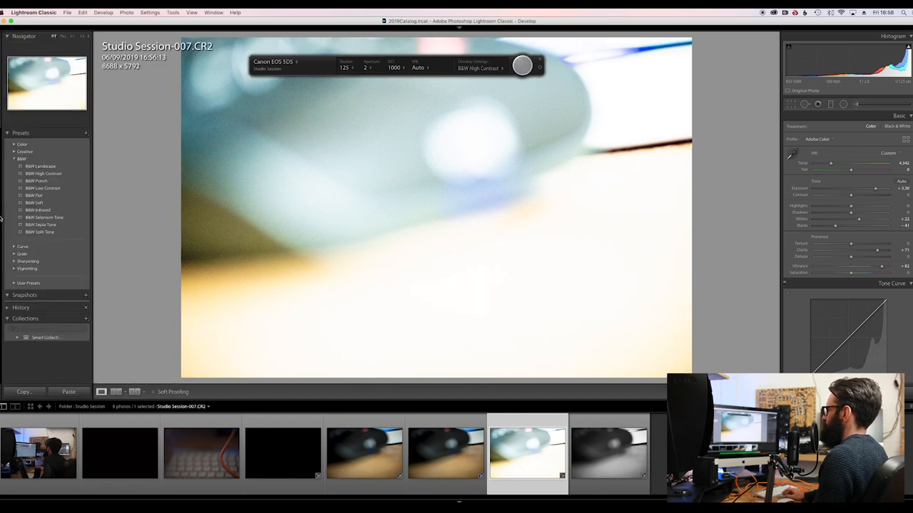
pyautogui.click(86, 134)
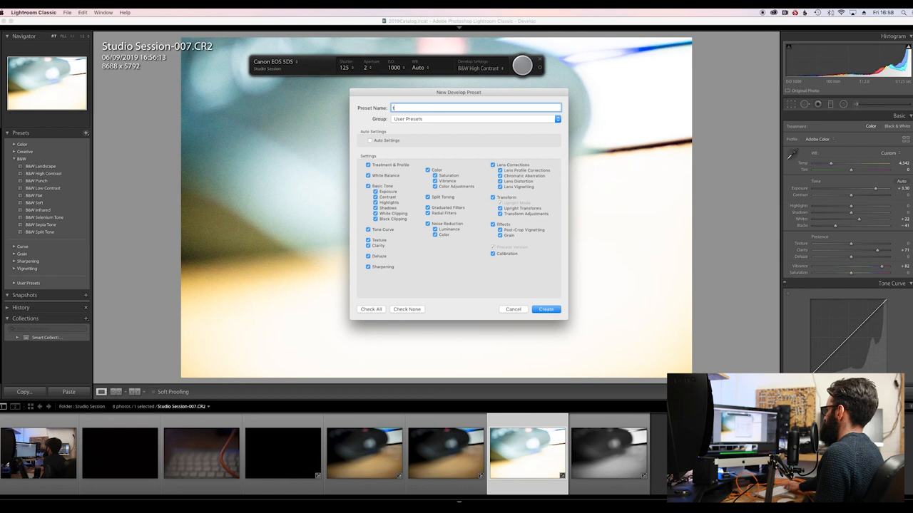
pyautogui.write('est')
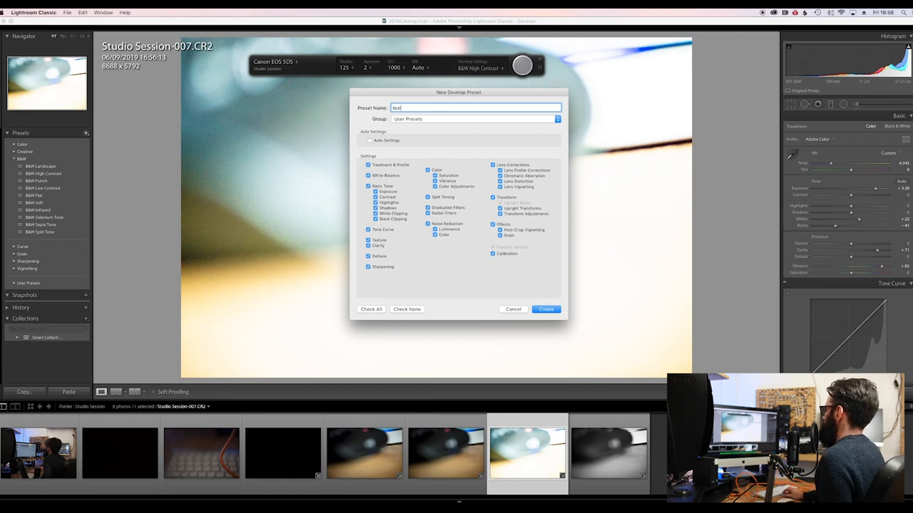
pyautogui.click(544, 308)
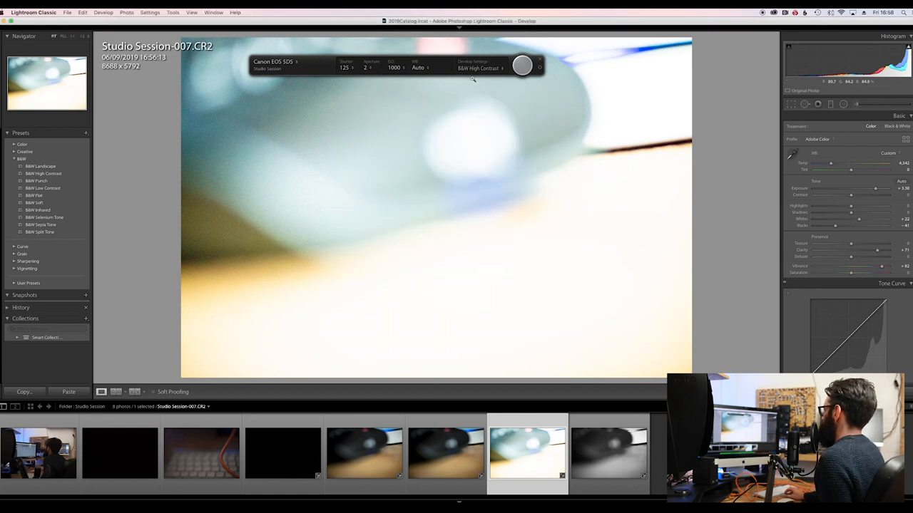
# Set tethered capture's Develop Settings to User Presets > test for incoming shots
pyautogui.click(479, 69)
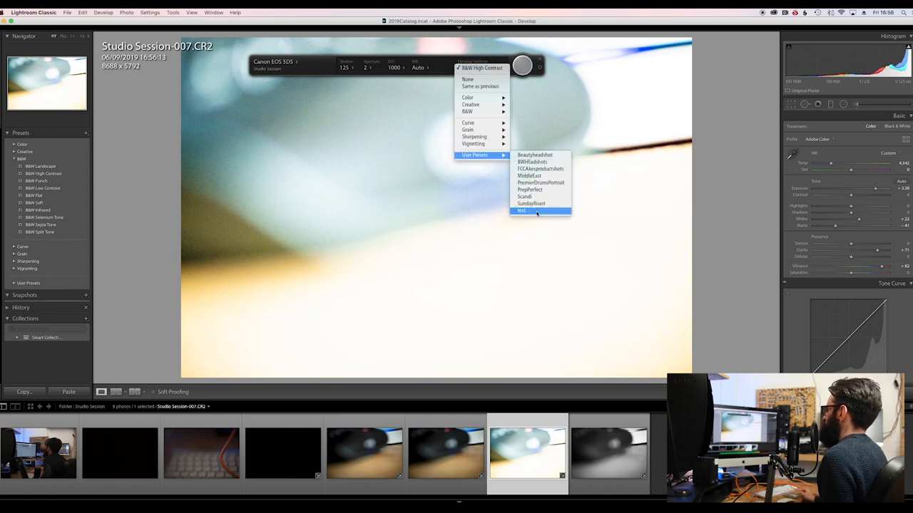
pyautogui.click(522, 211)
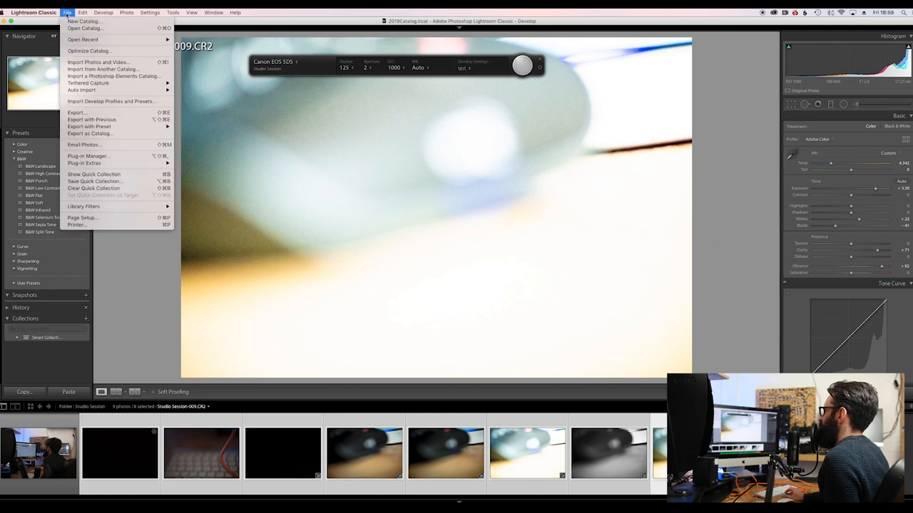
pyautogui.moveTo(91, 134)
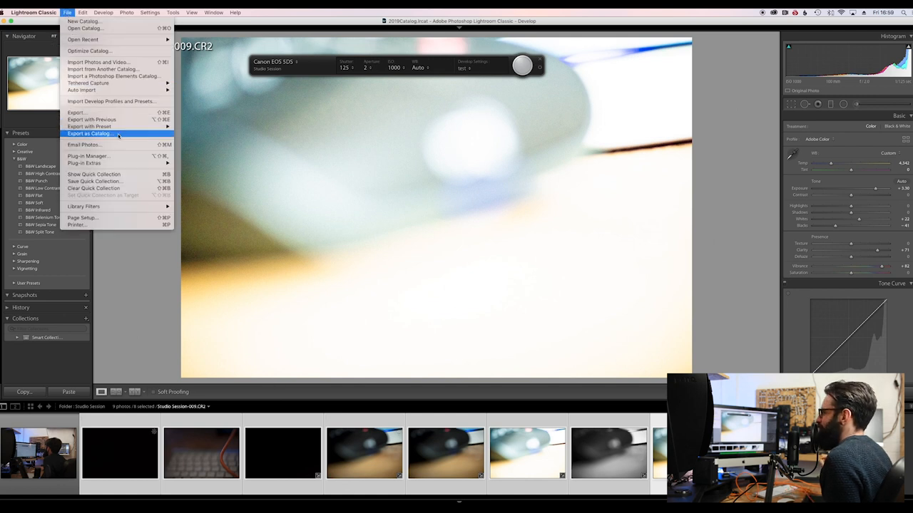